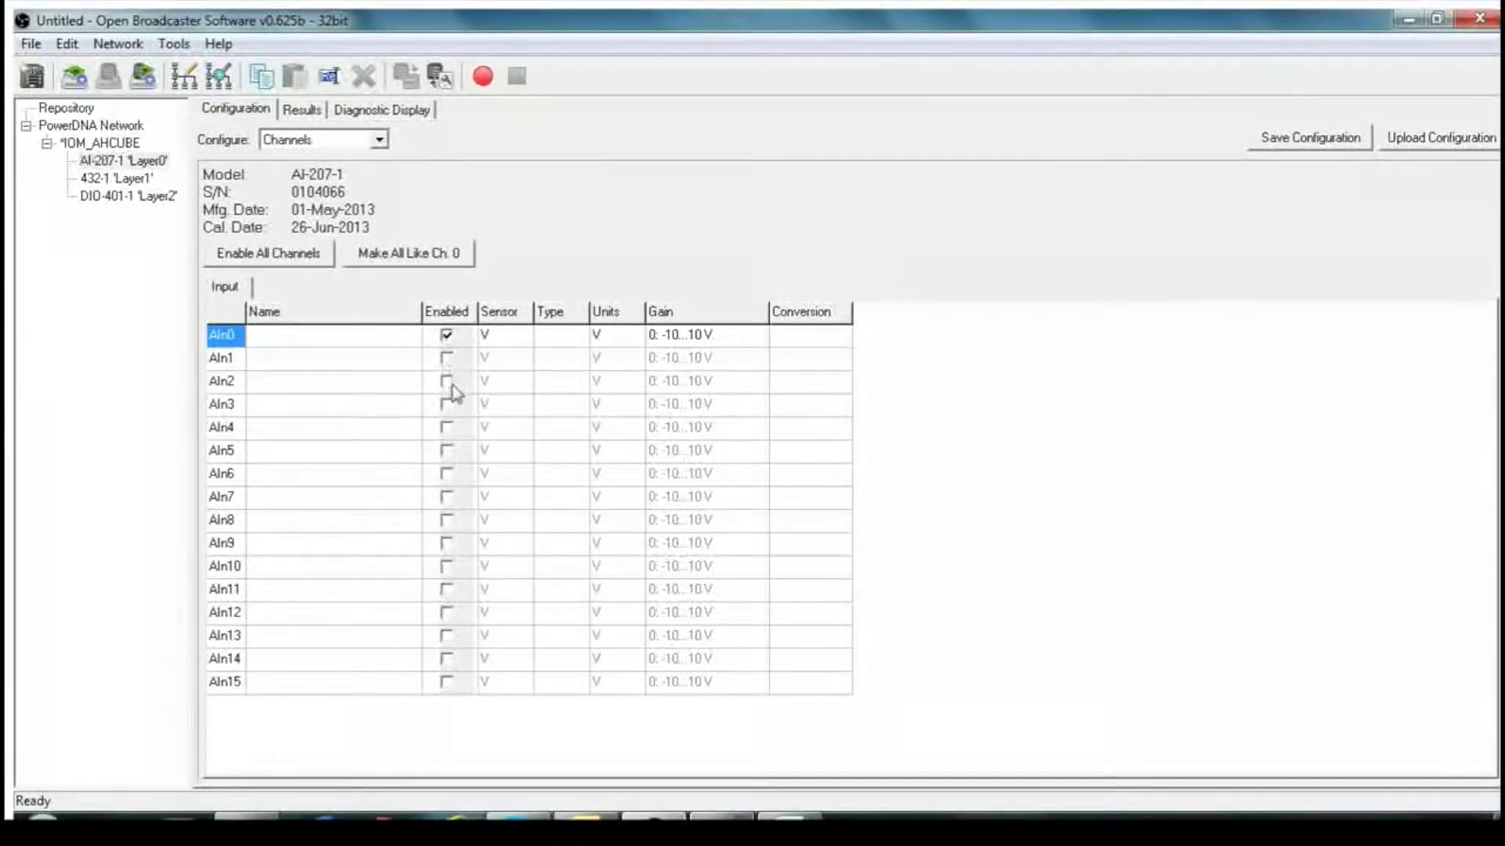
mouse_move(1118, 205)
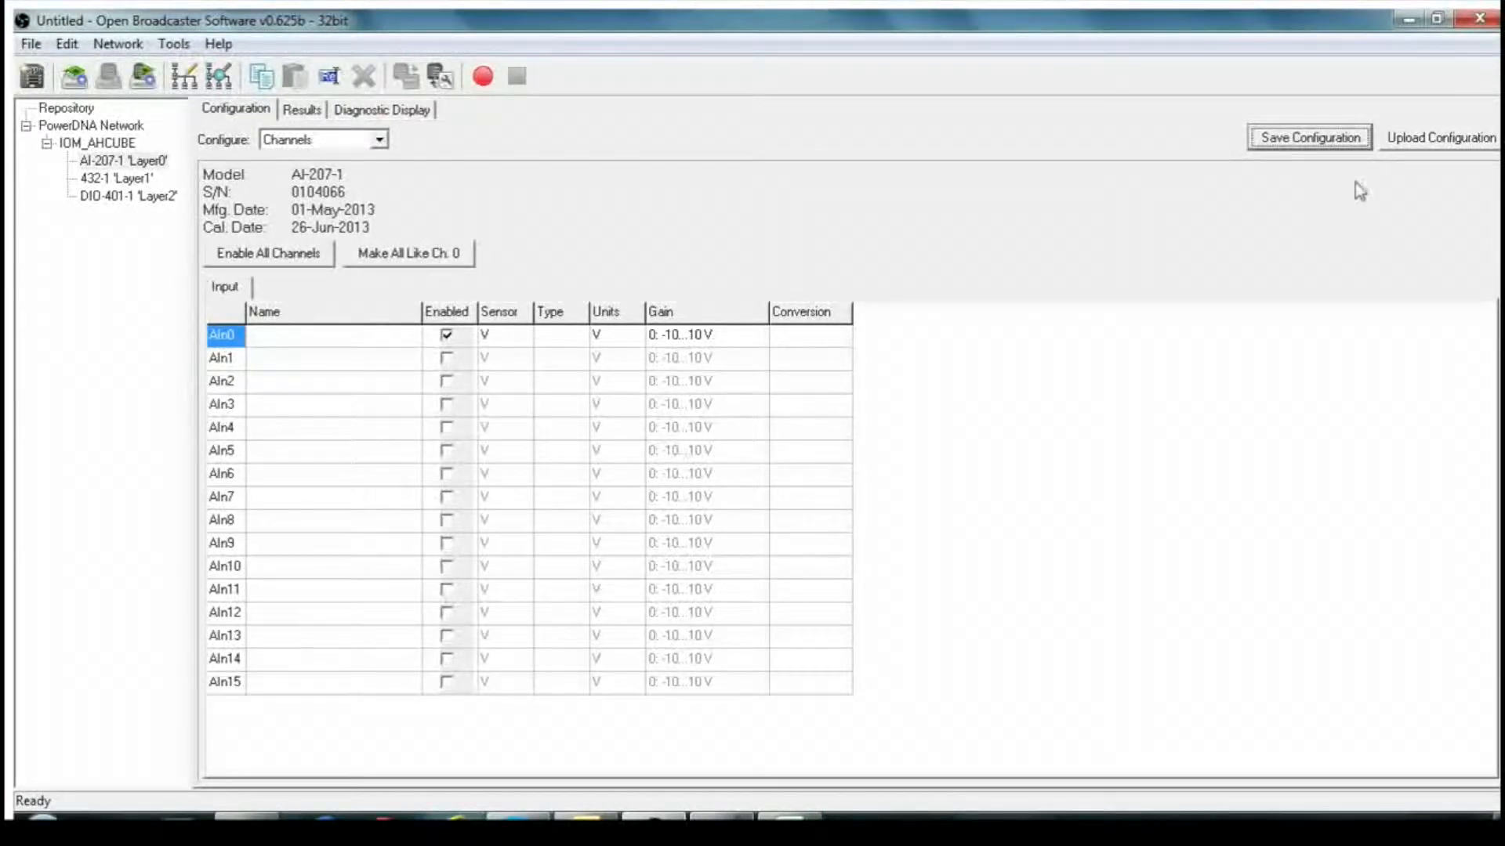
left_click(1462, 137)
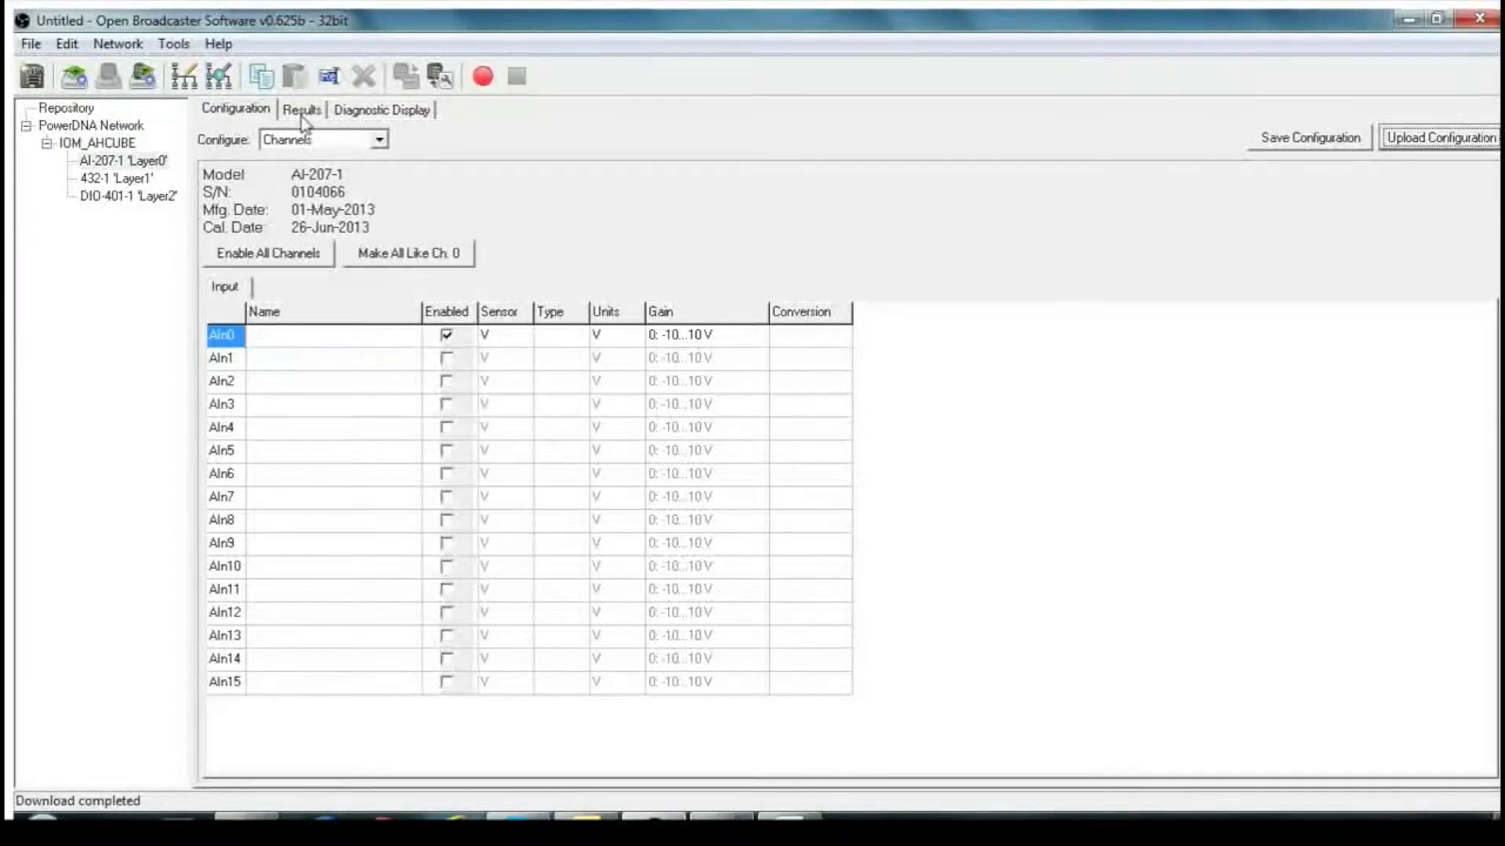
left_click(302, 109)
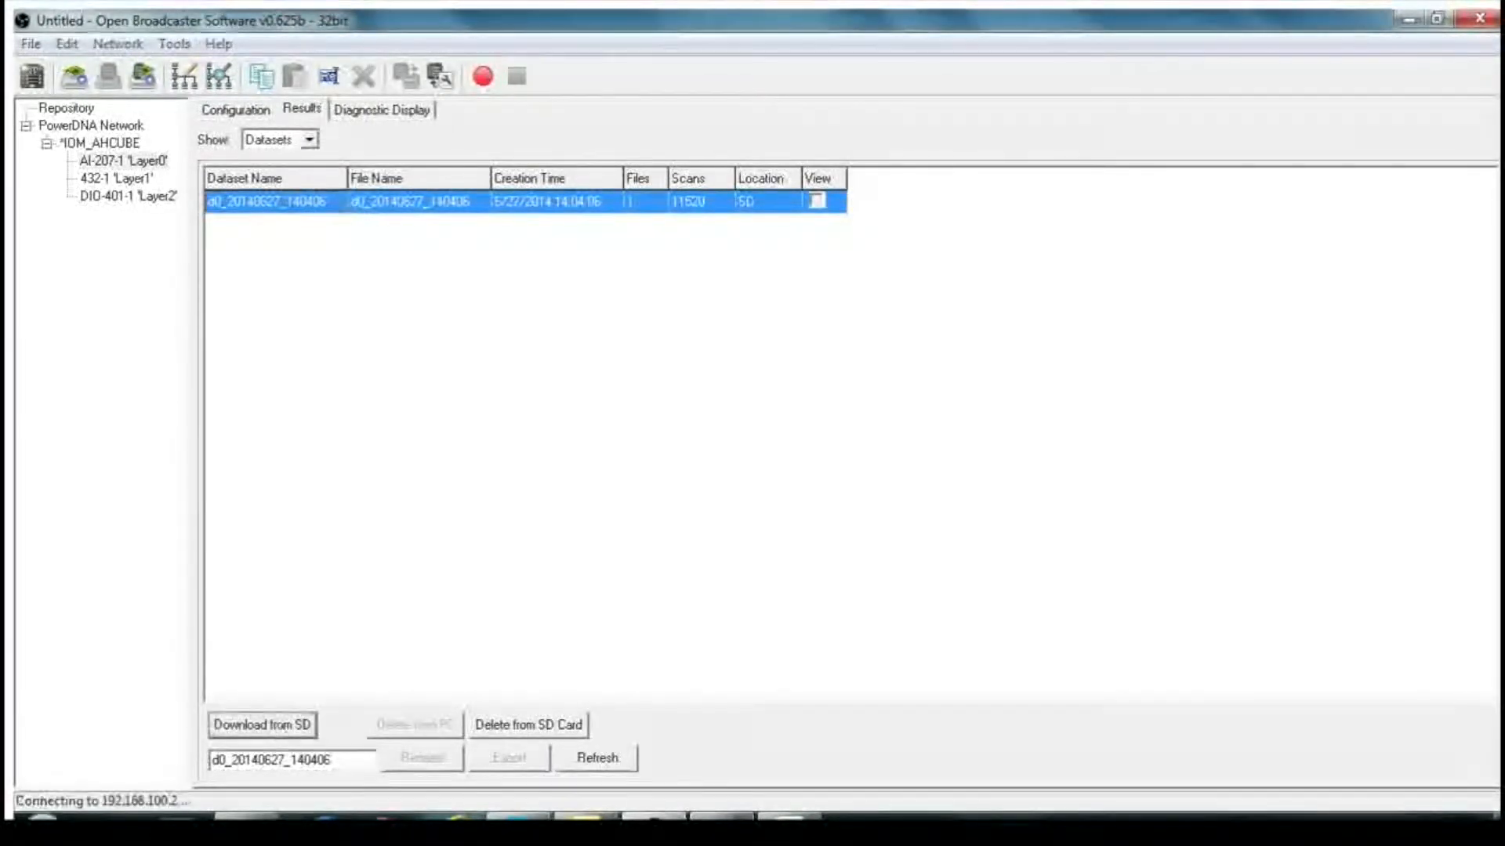
left_click(262, 725)
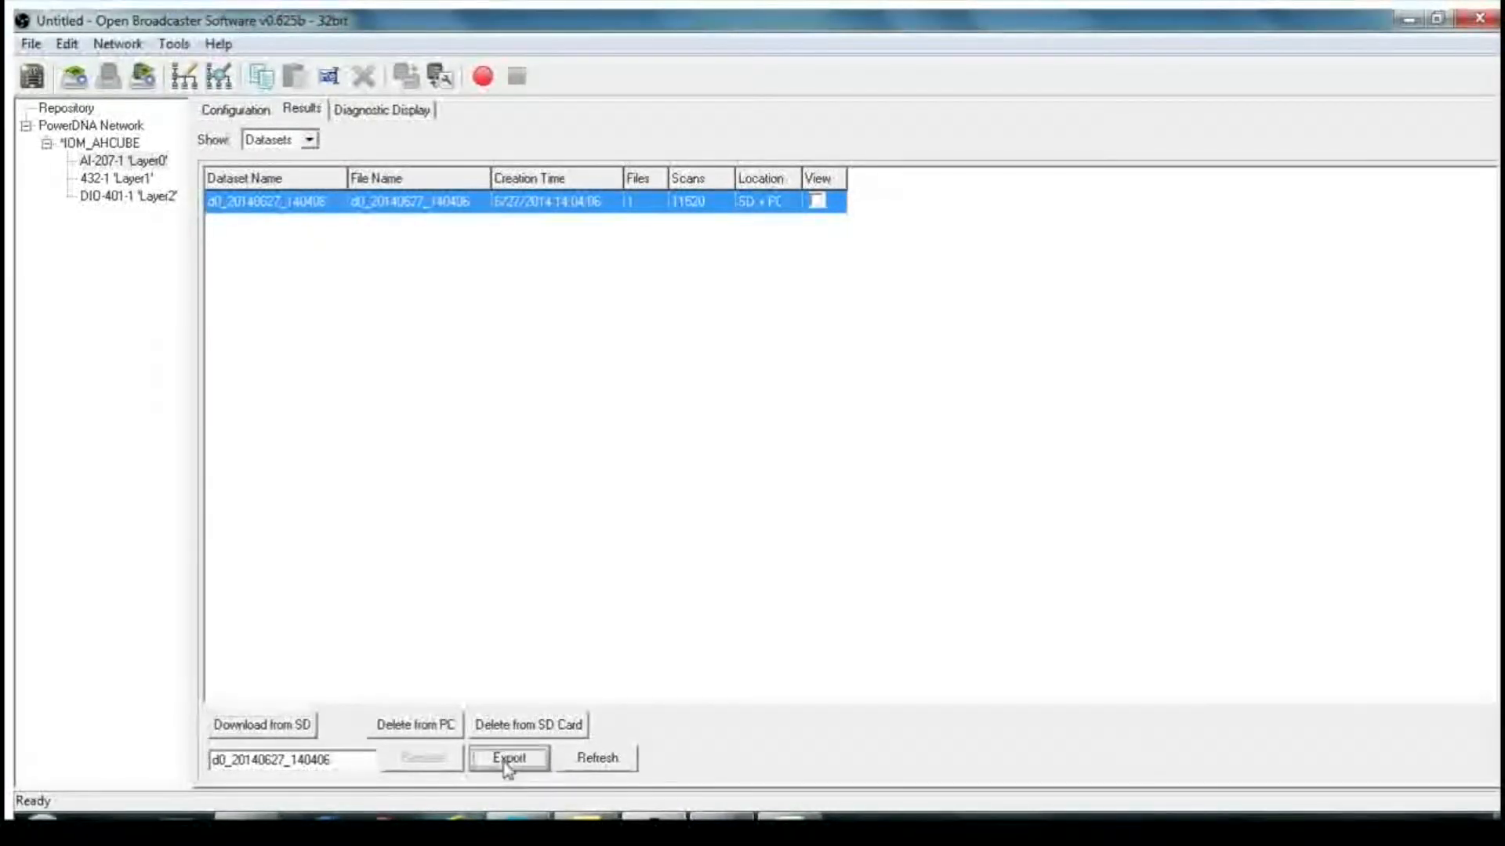